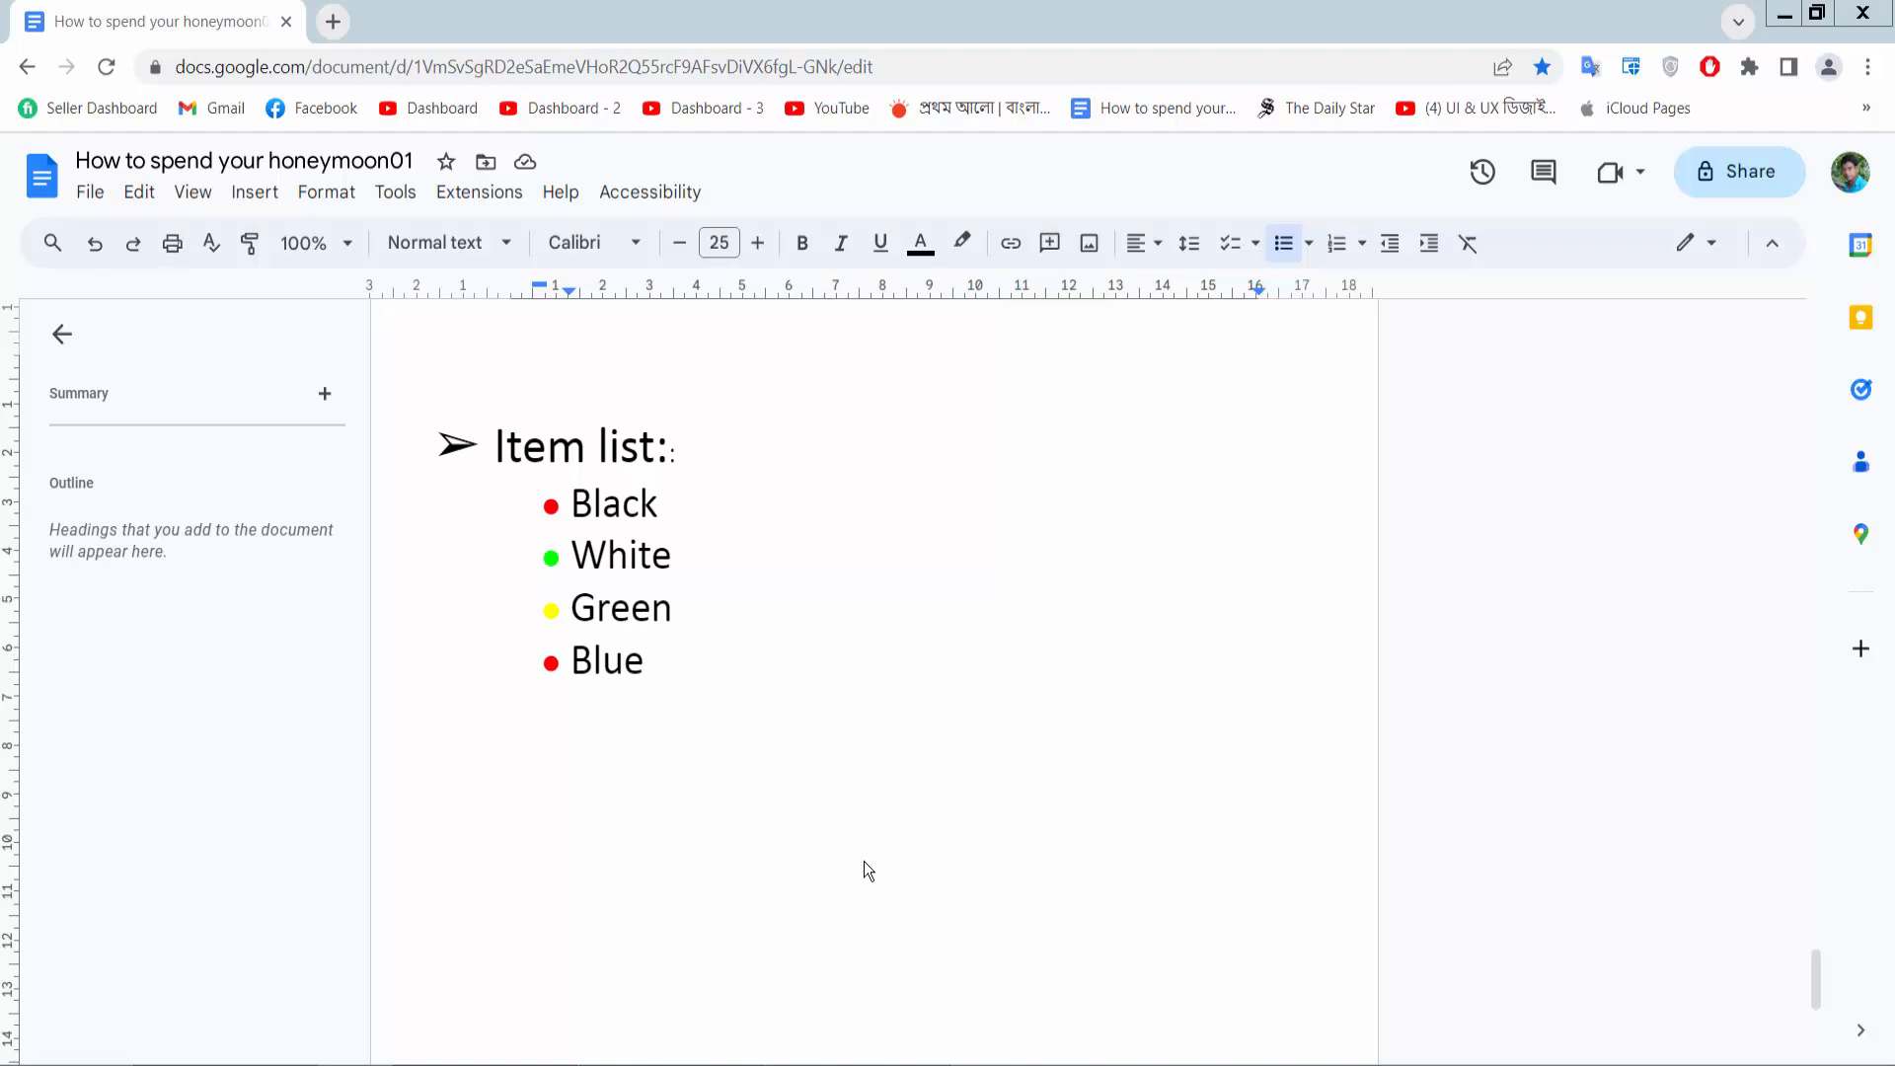
- Increase the font size of the coloured bullet markers by two steps
scroll("up", 3)
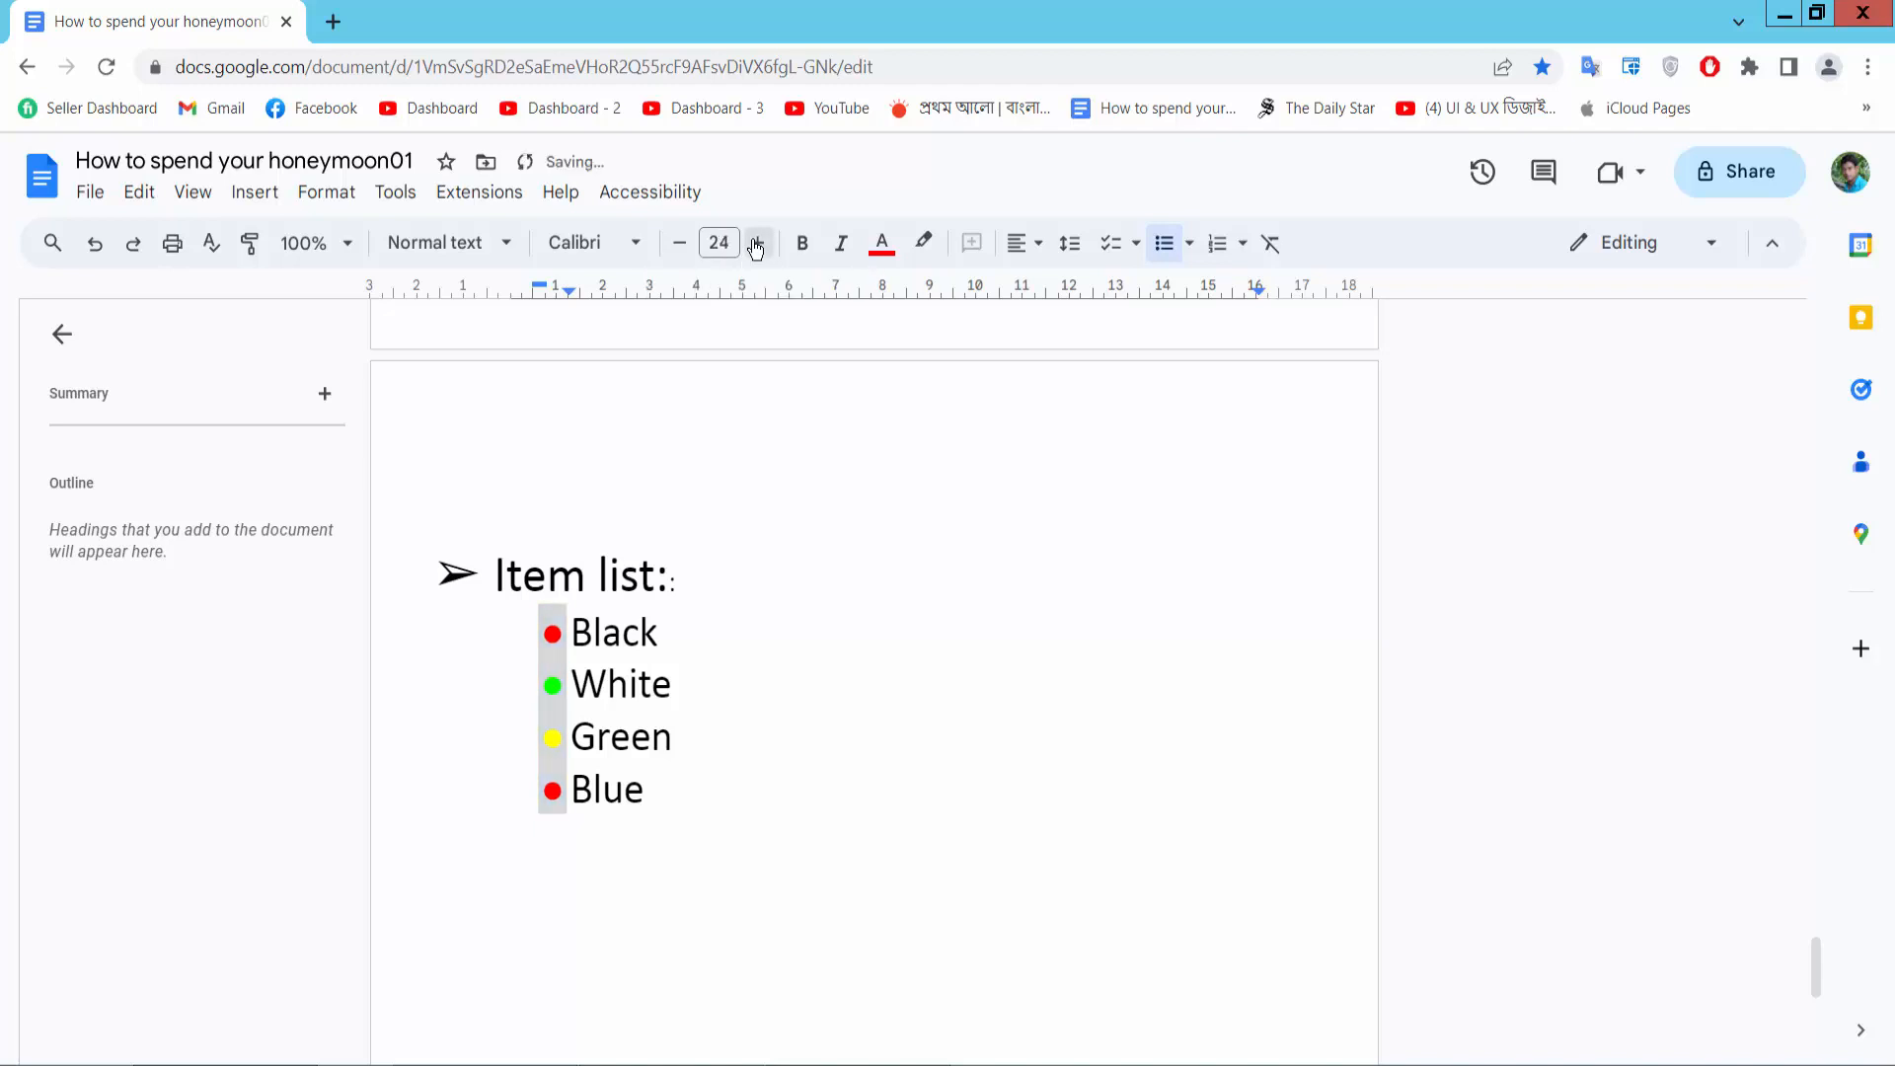
left_click(754, 243)
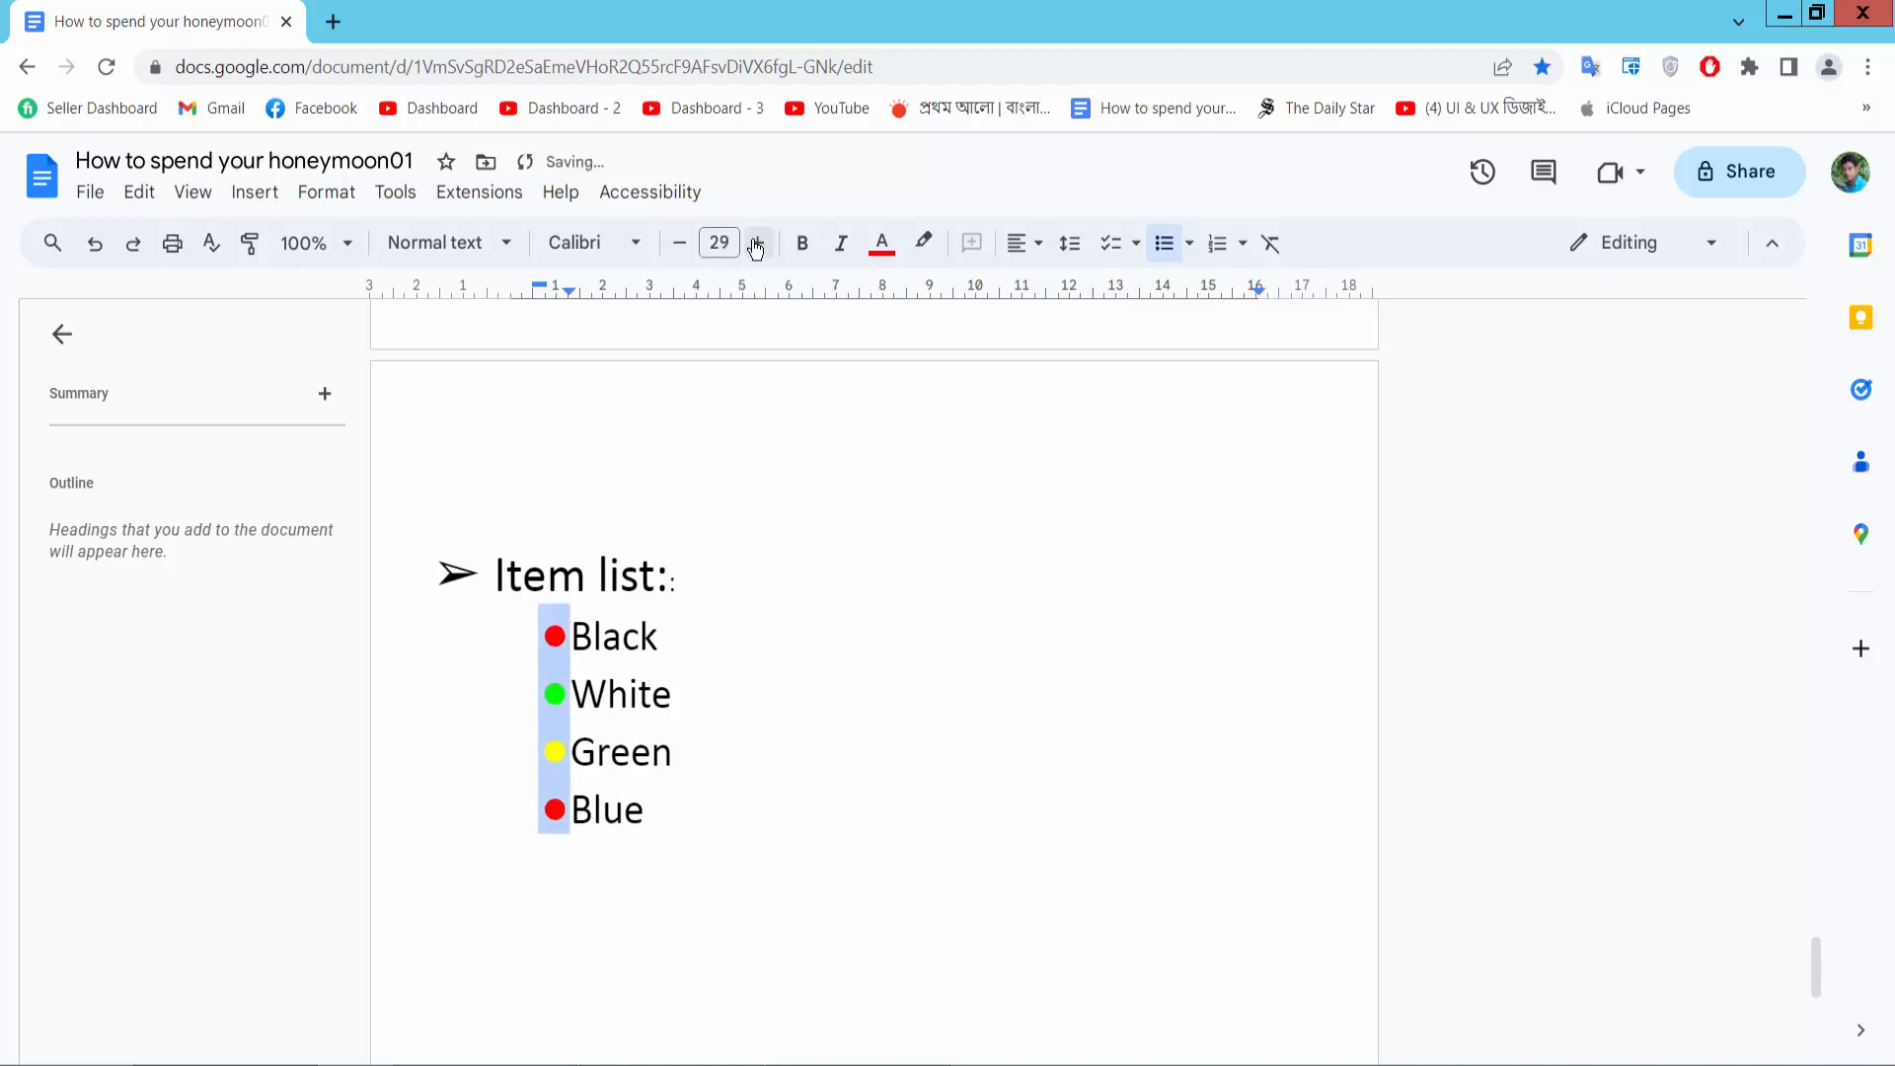
left_click(757, 243)
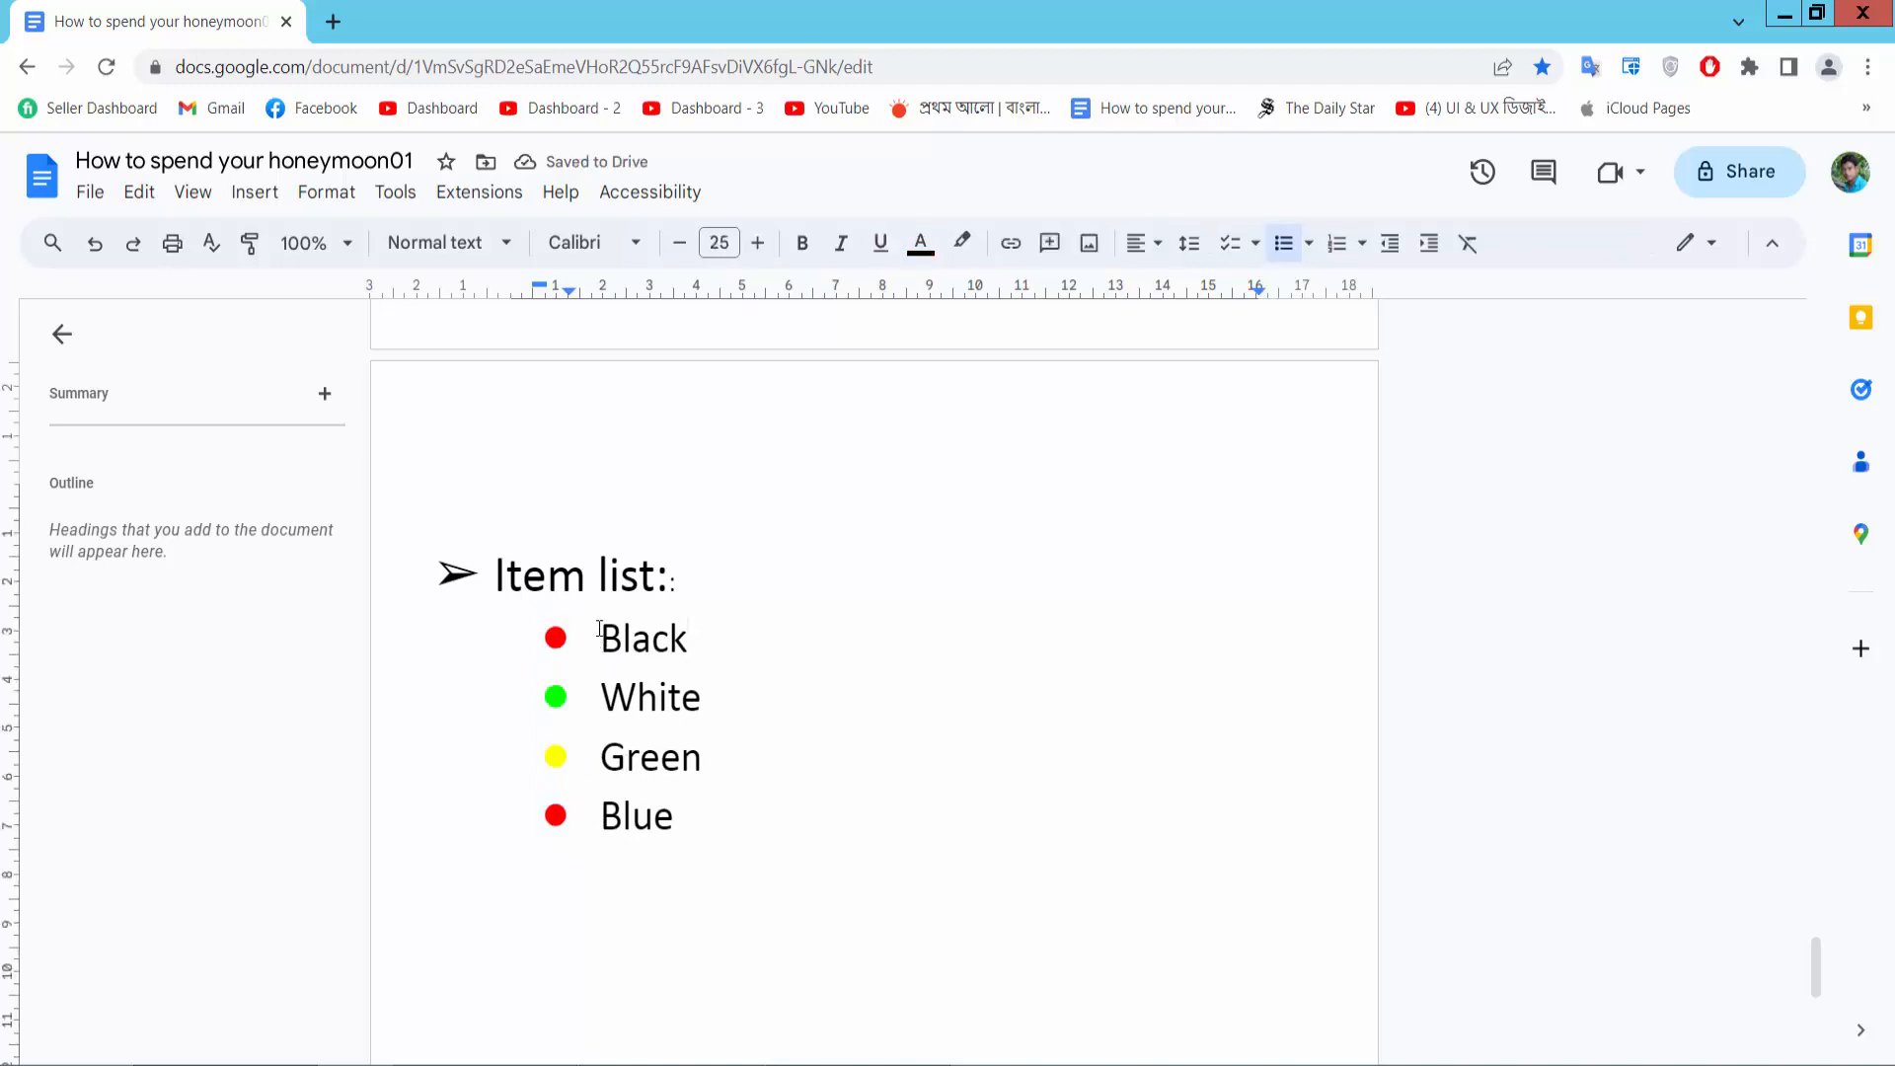
- Select Black, White, Green and Blue and raise their font size three steps, then back one
left_click_drag(600, 638, 709, 815)
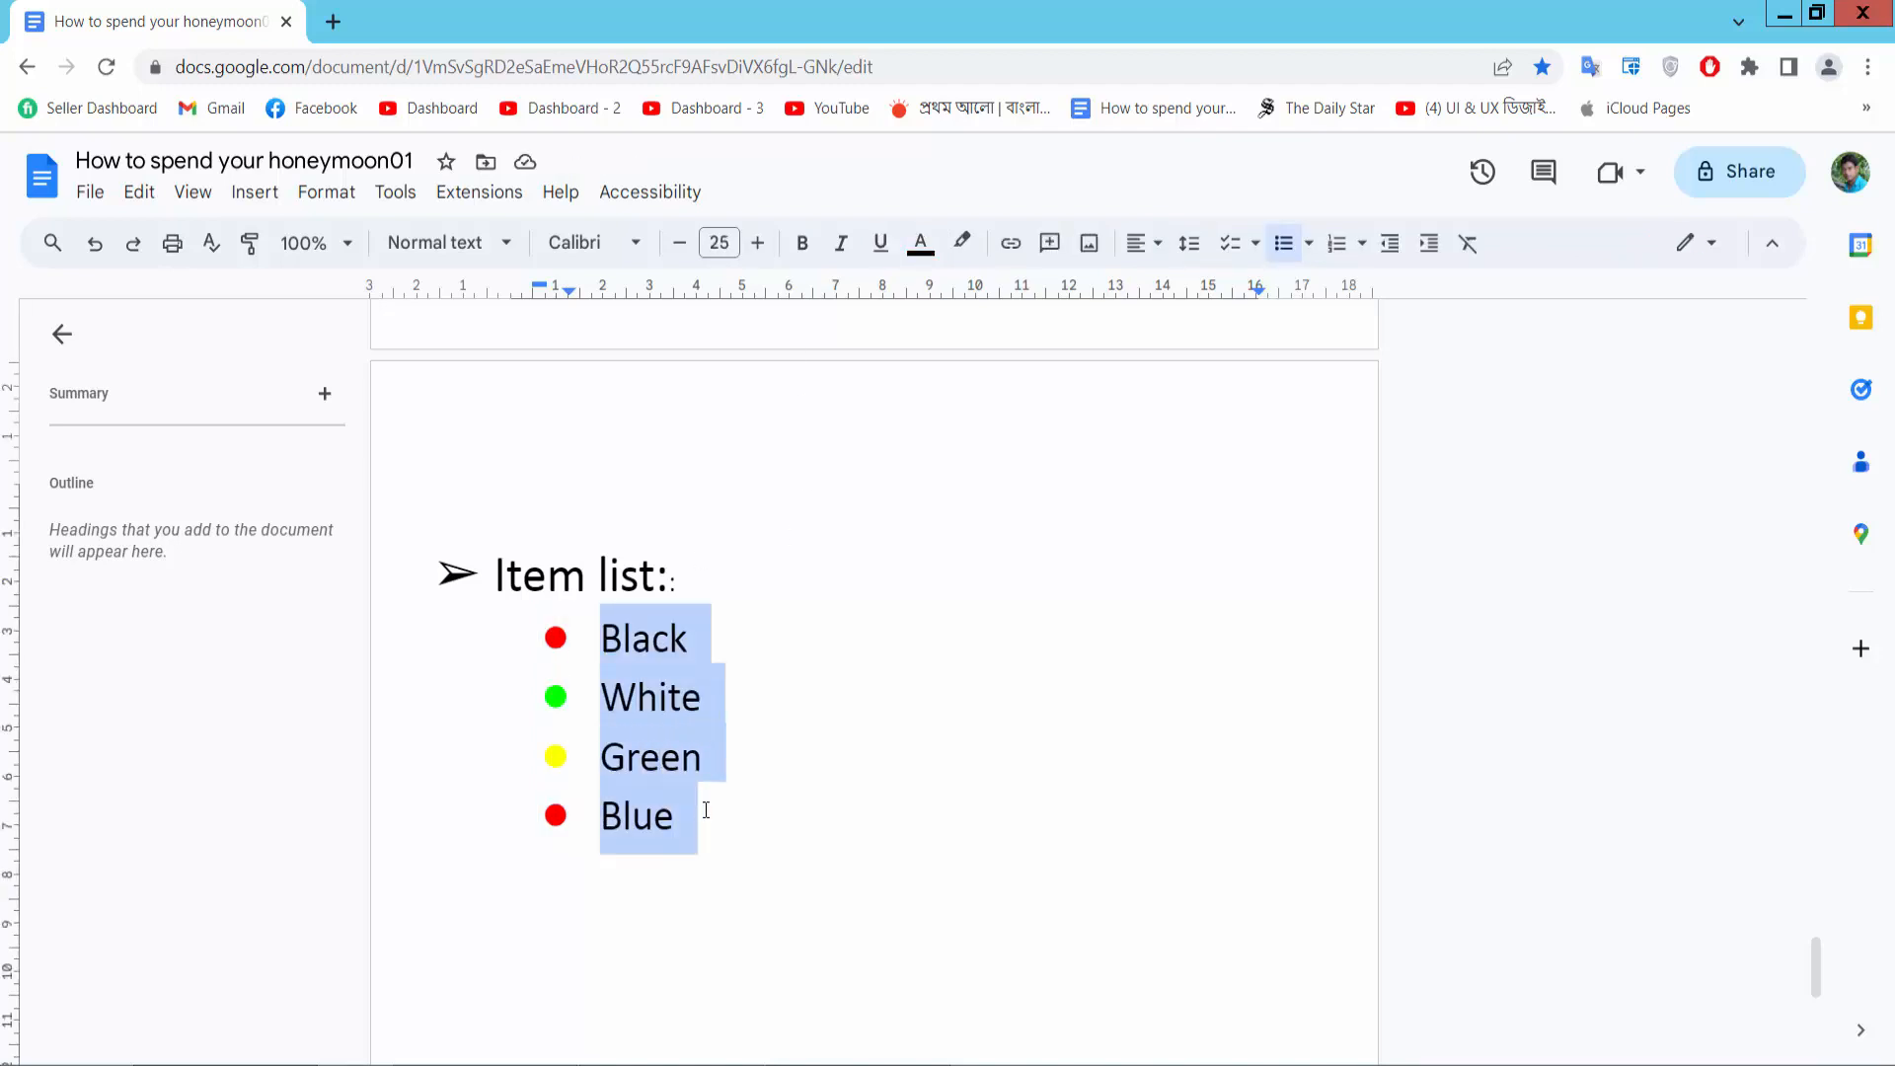
left_click(756, 243)
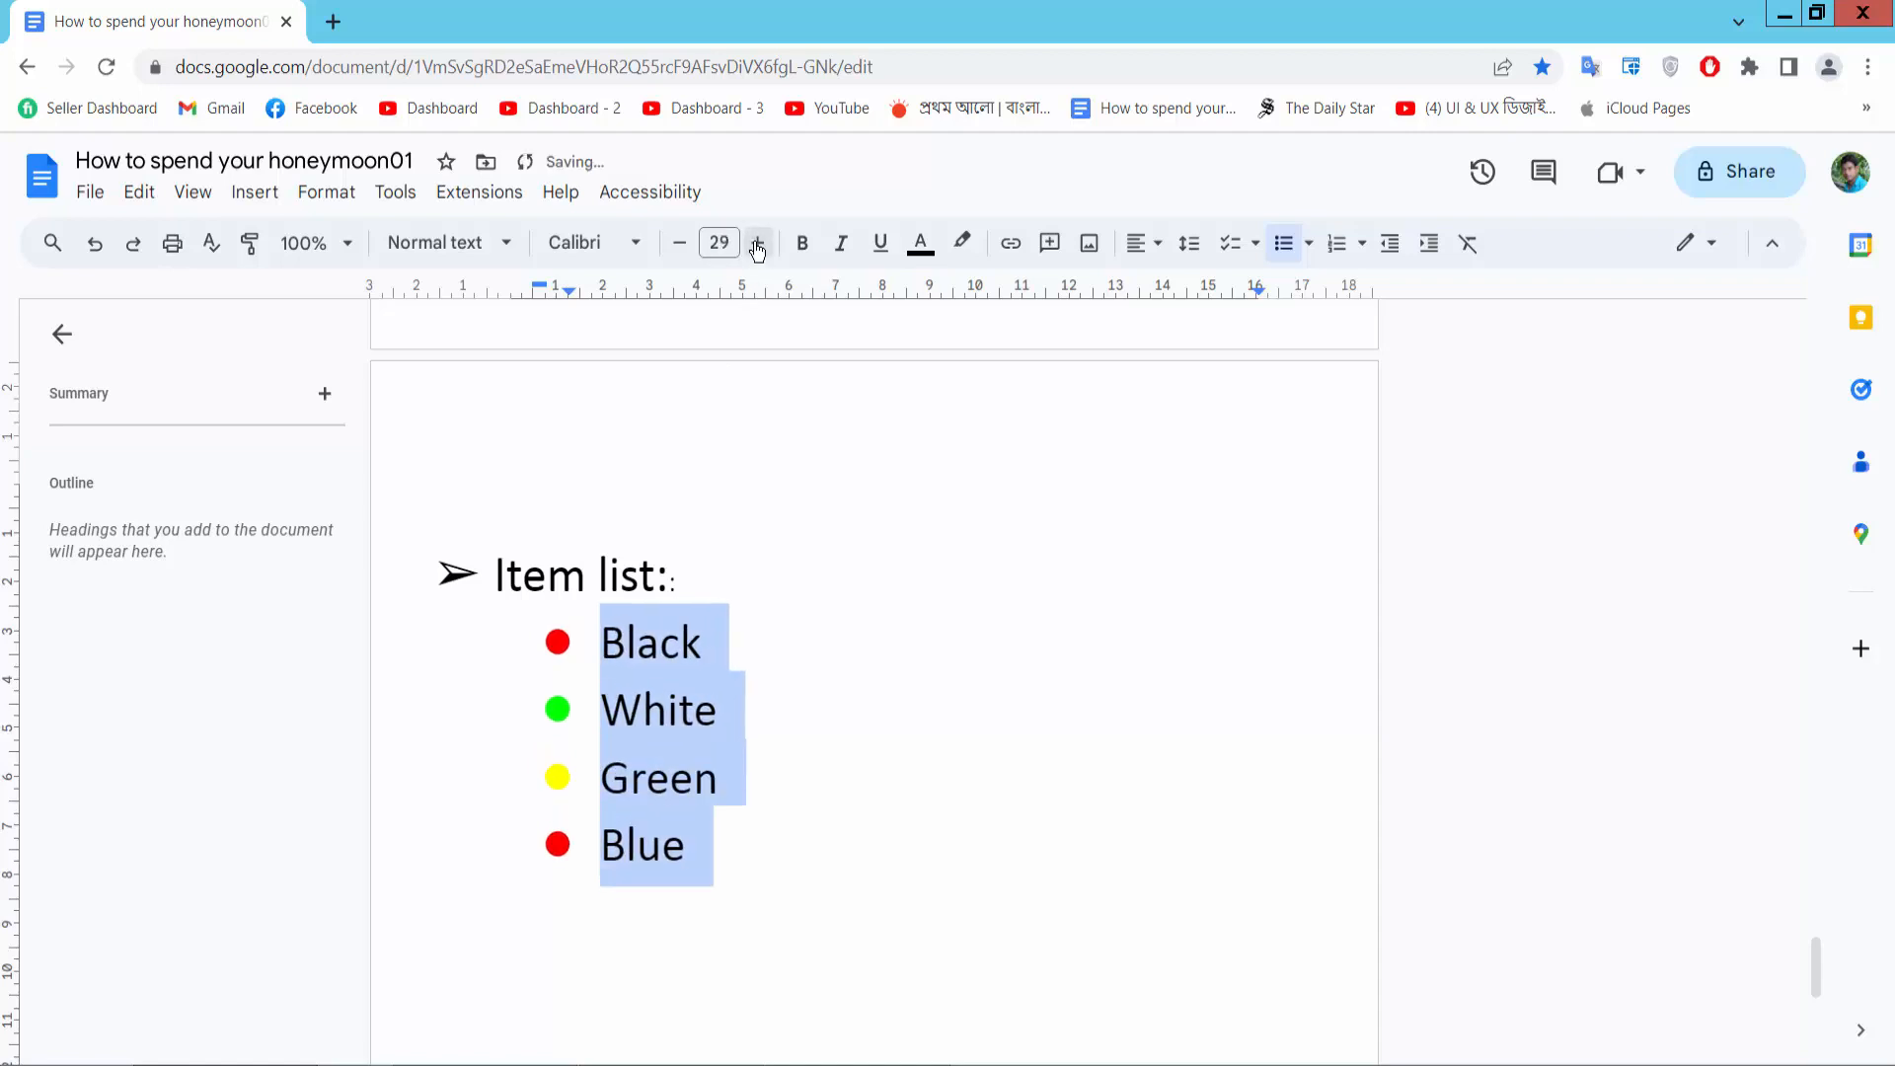
left_click(759, 243)
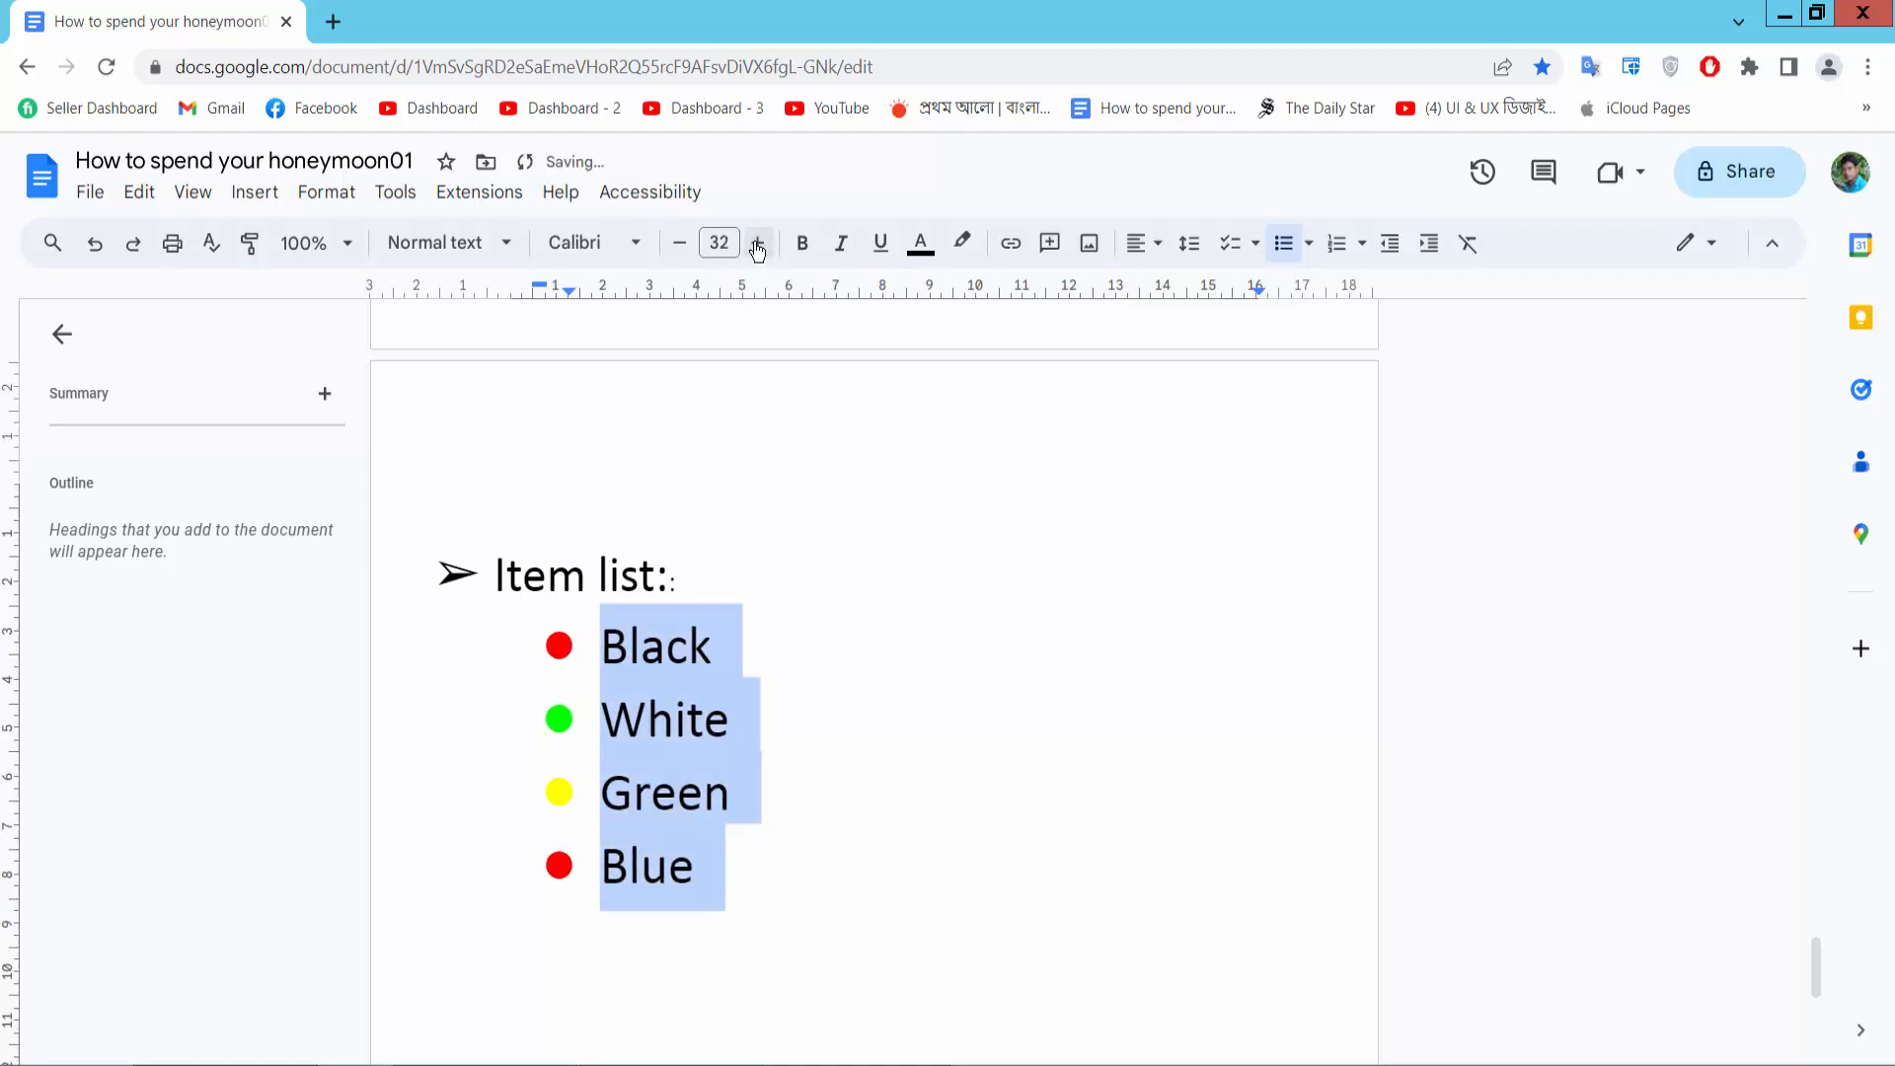
left_click(758, 243)
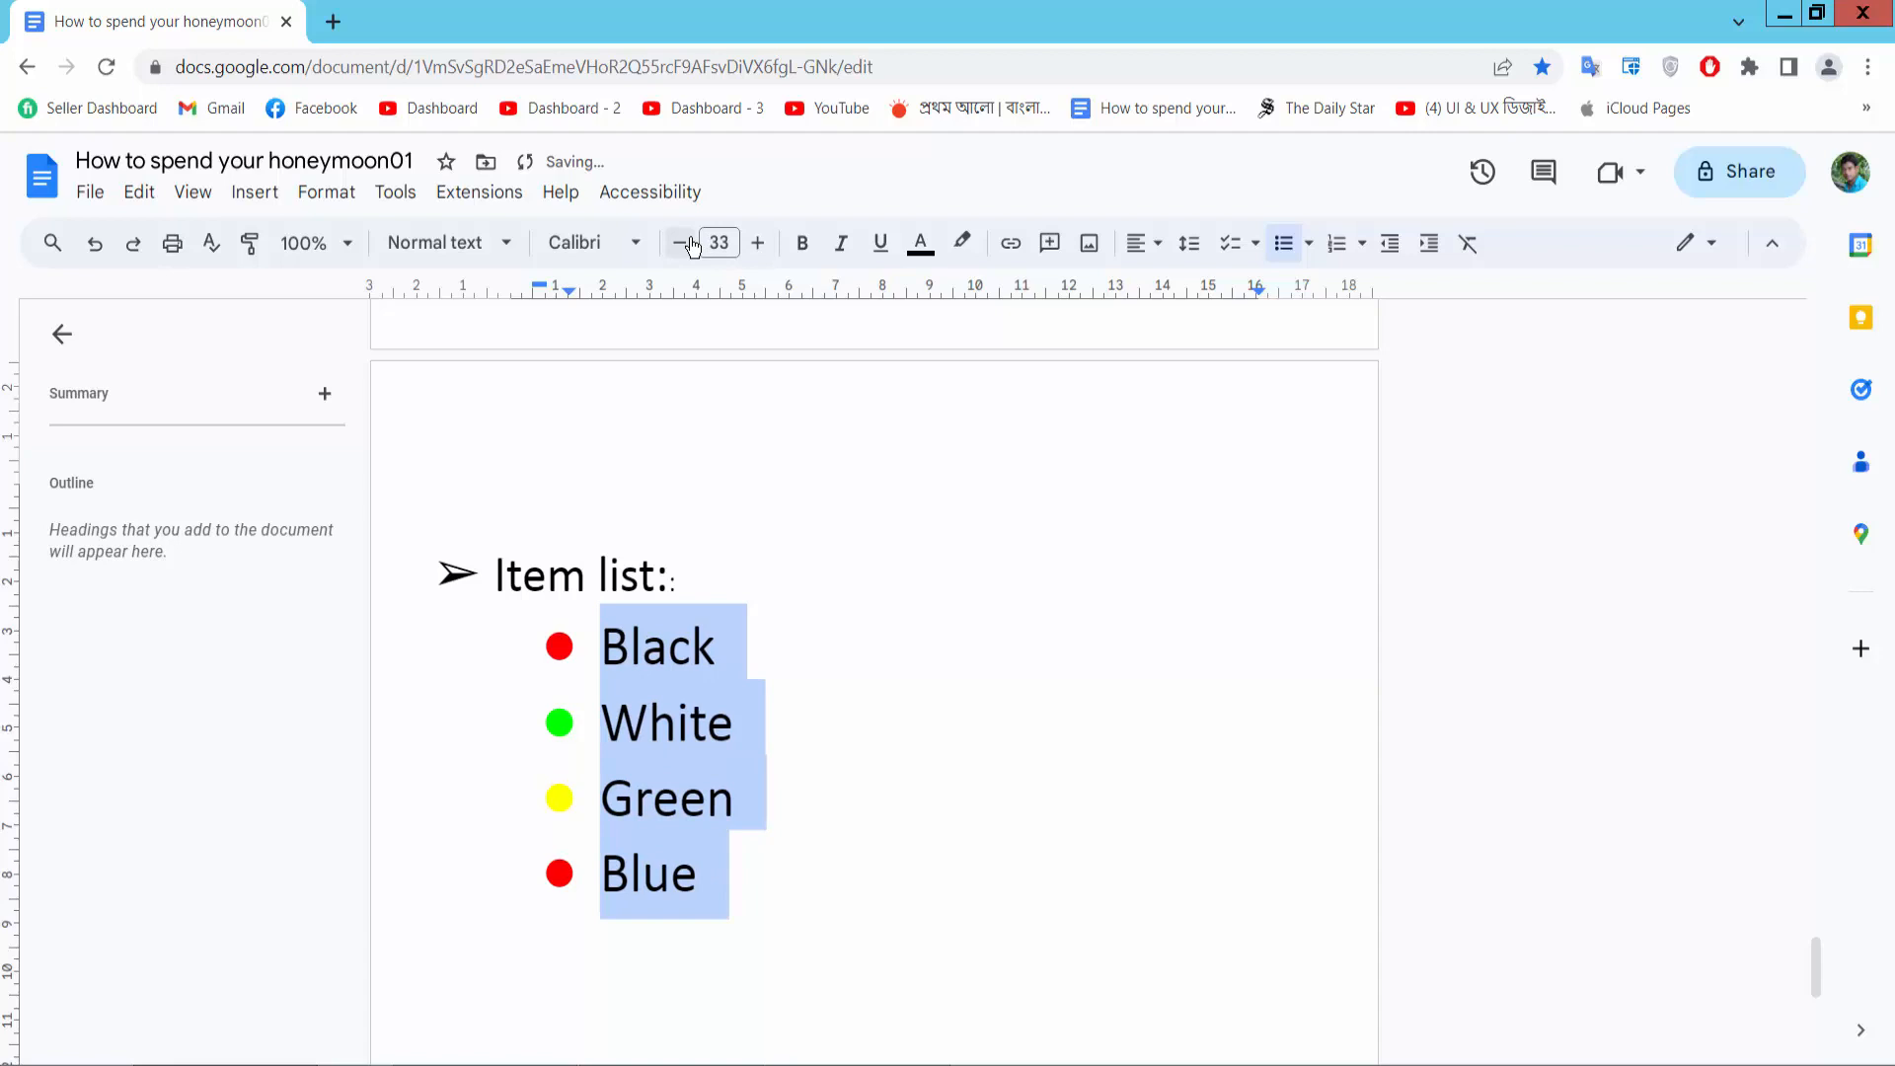
left_click(679, 243)
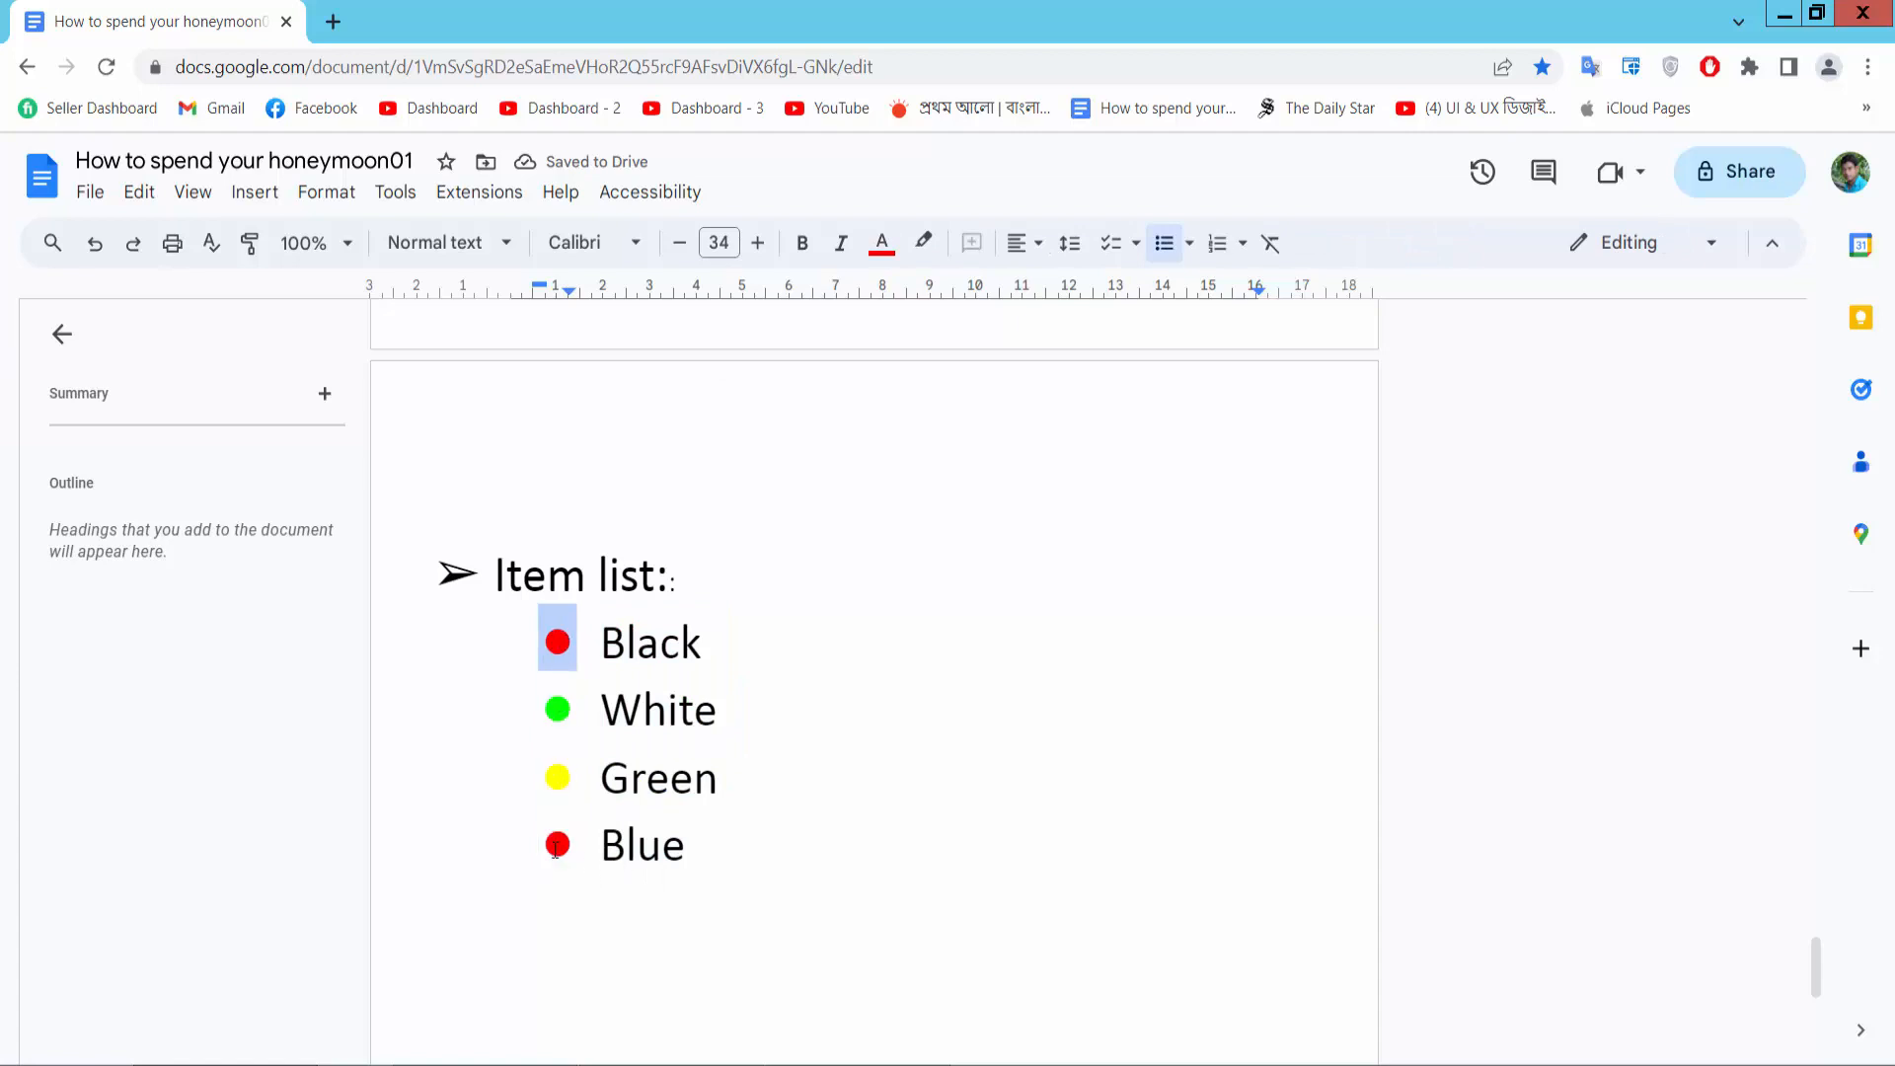
left_click(758, 243)
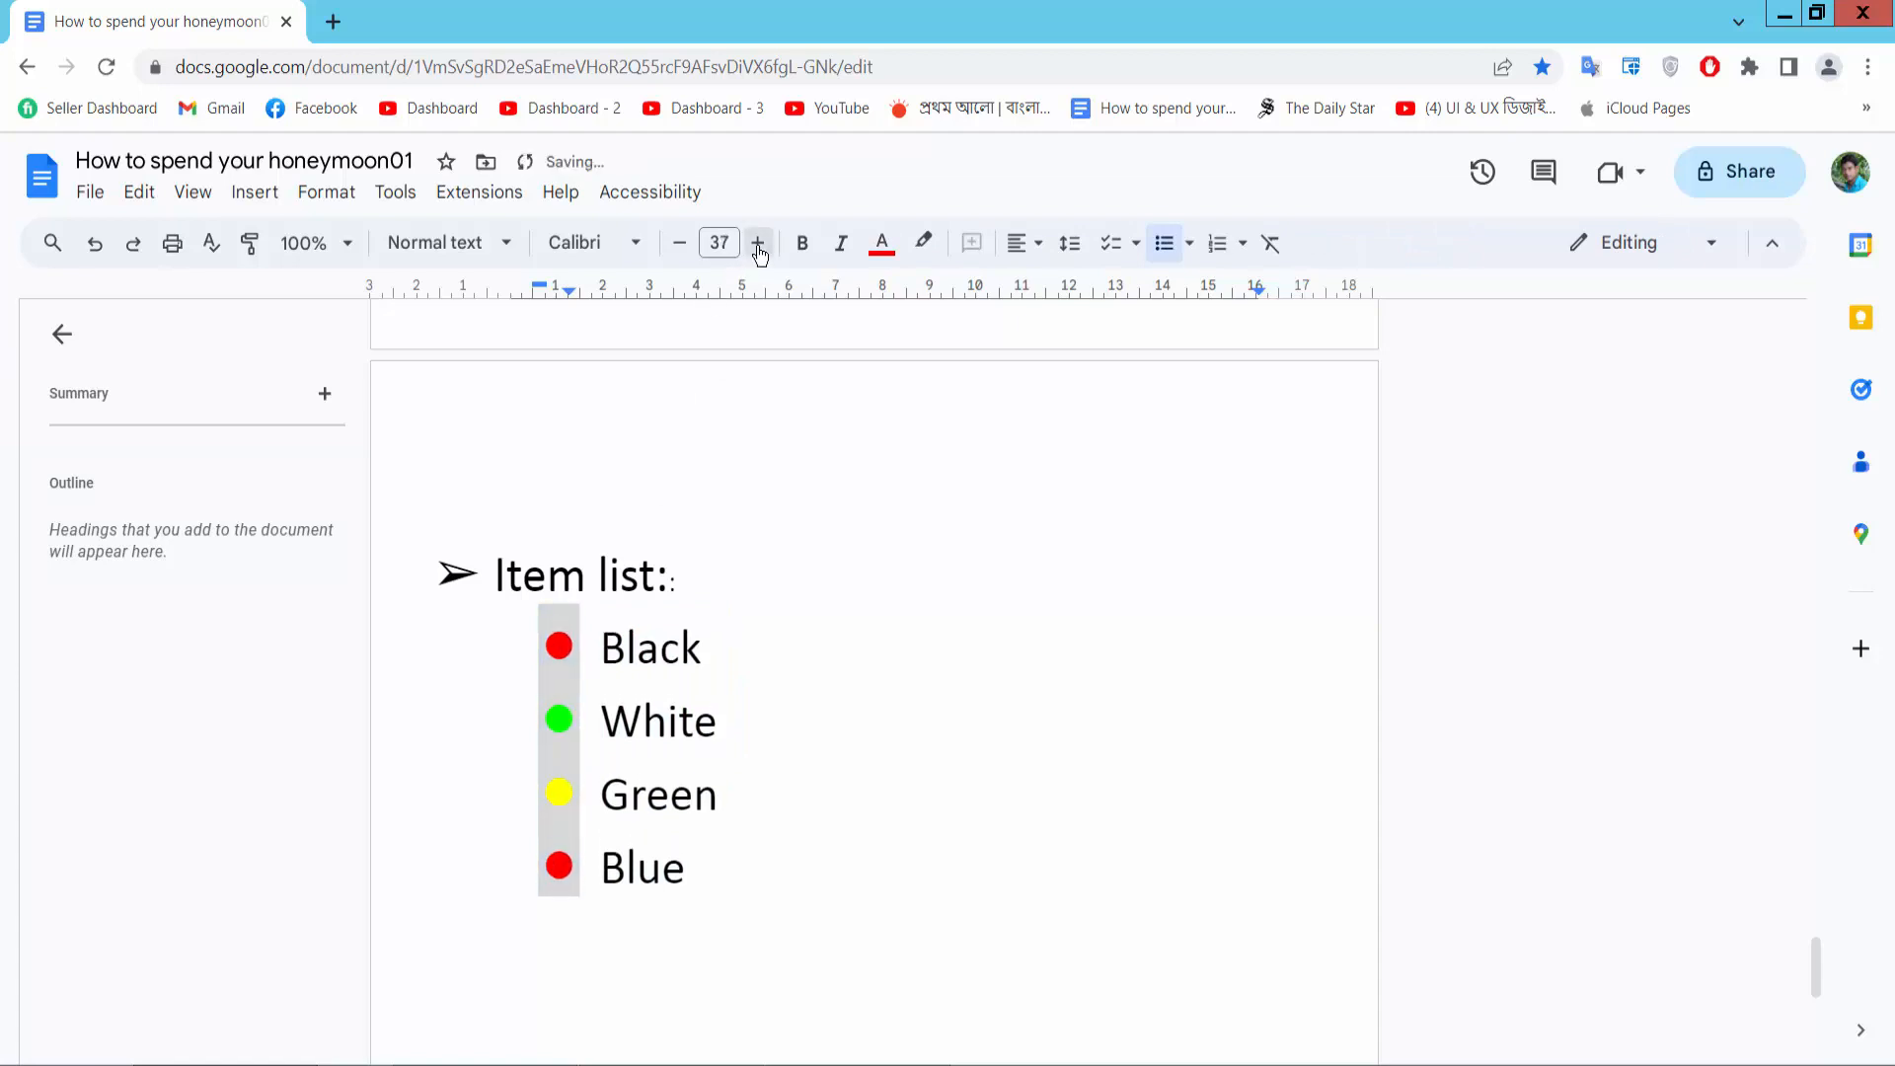
left_click(758, 243)
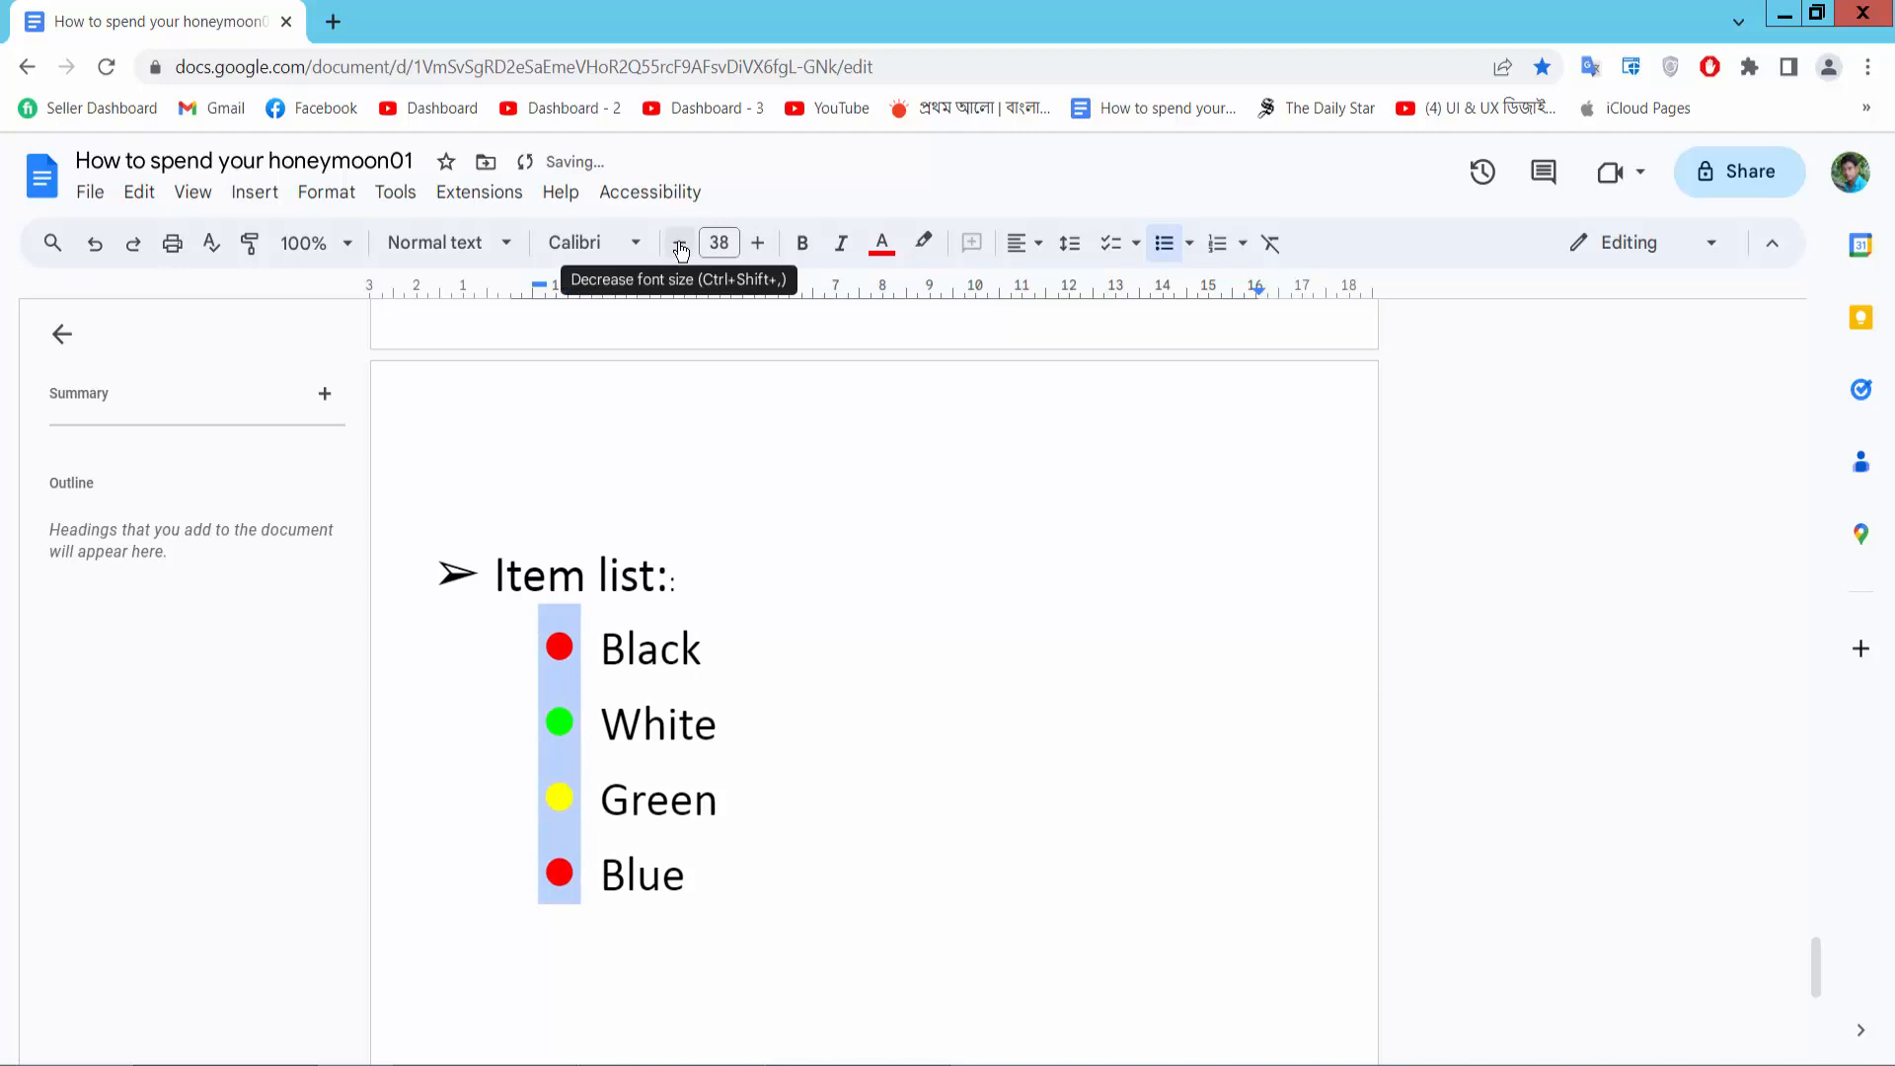
left_click(679, 243)
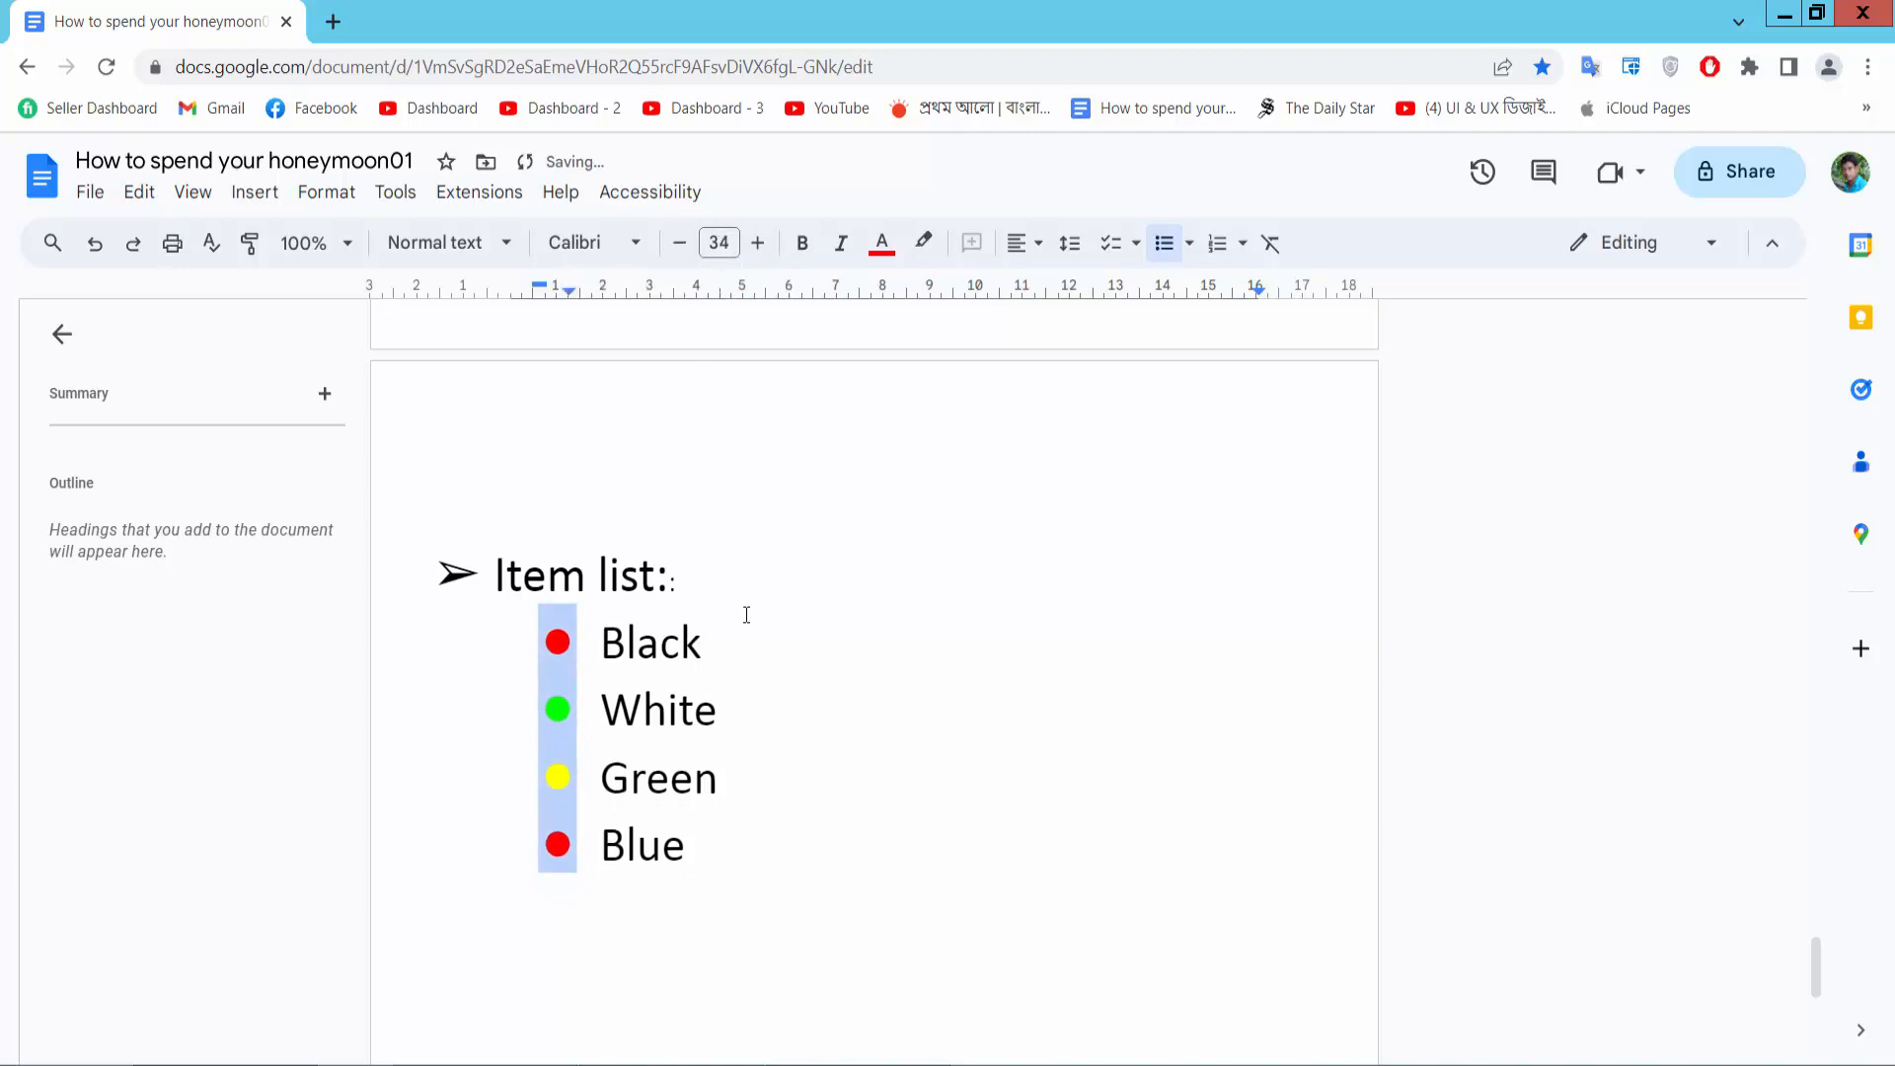
mouse_move(760, 624)
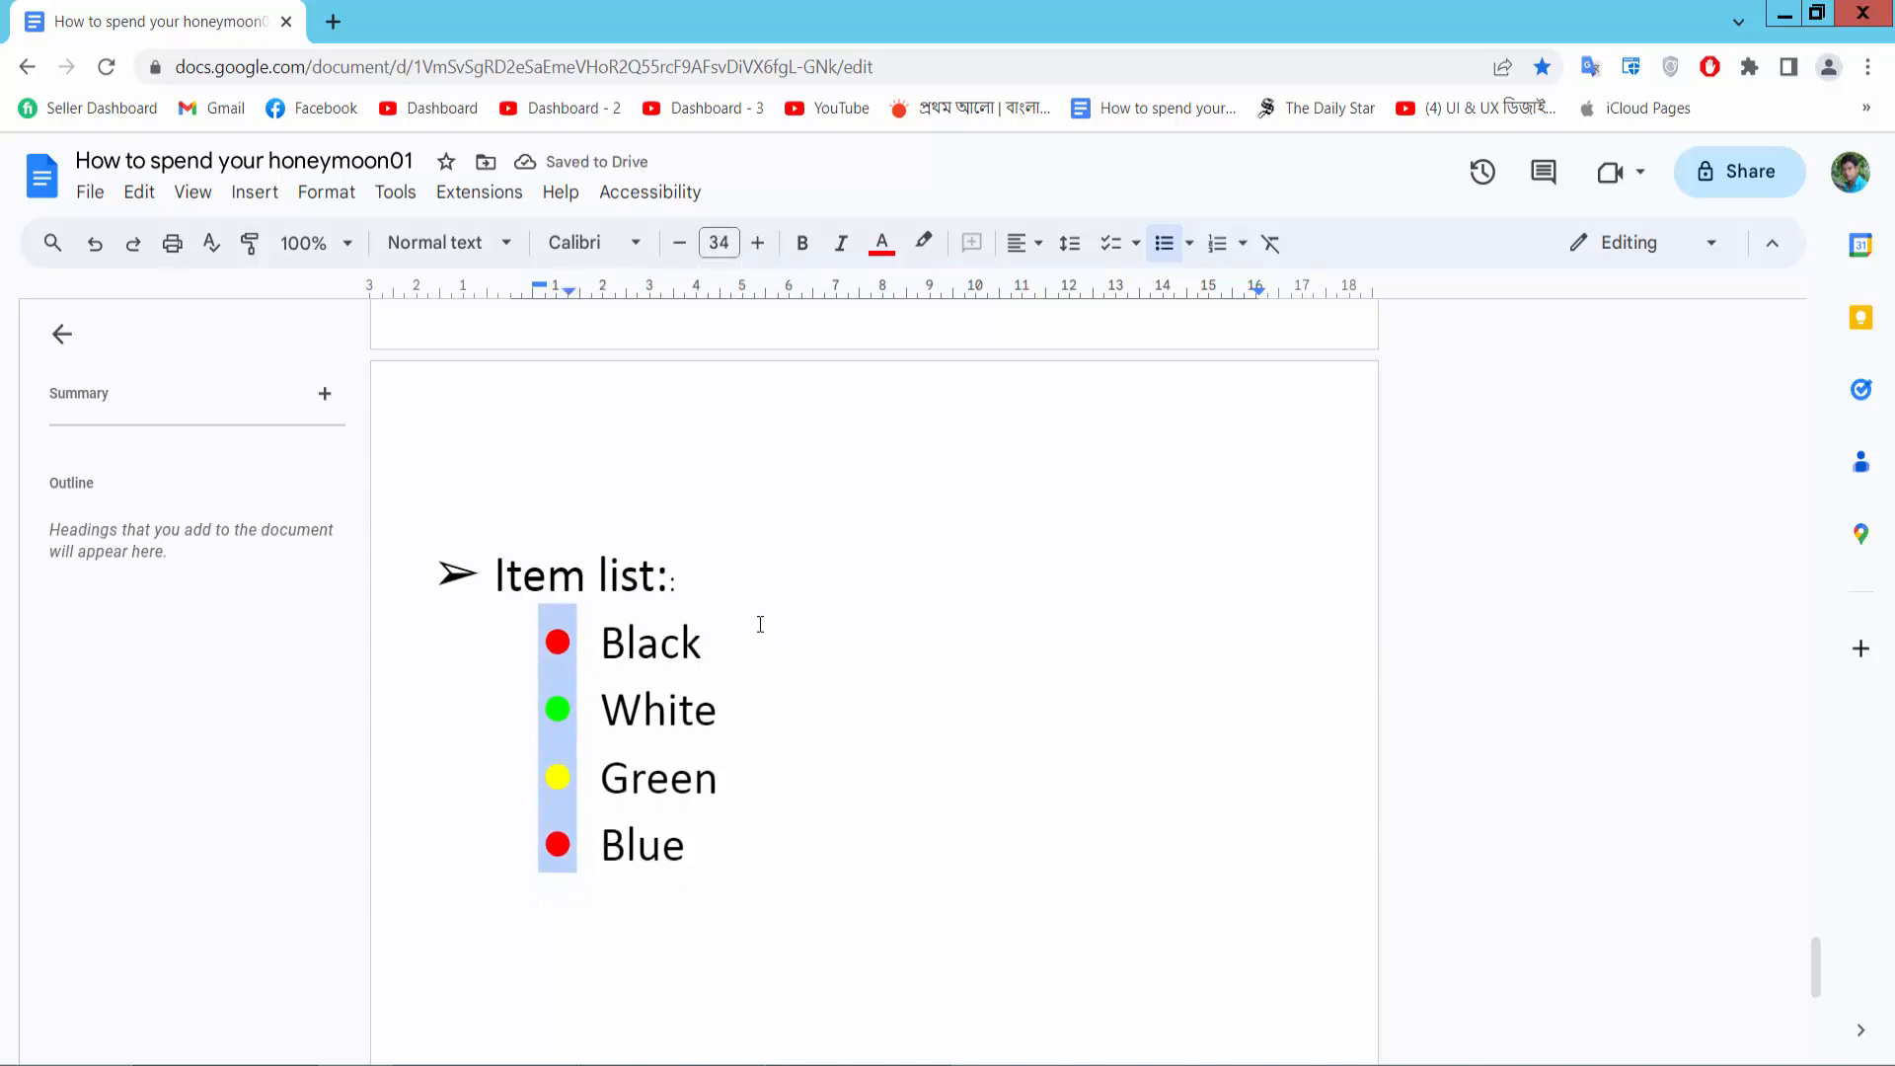